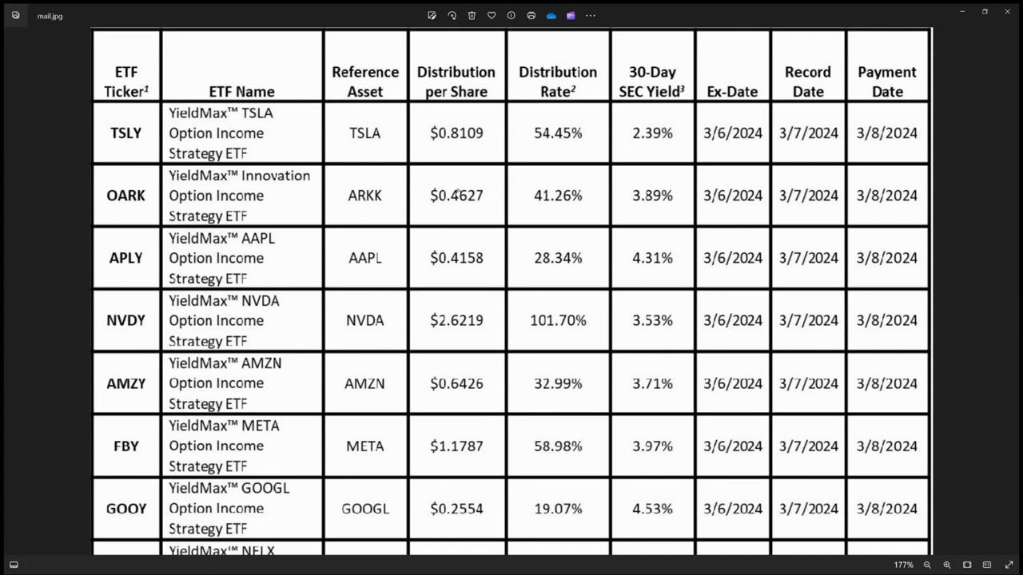
pyautogui.moveTo(677, 163)
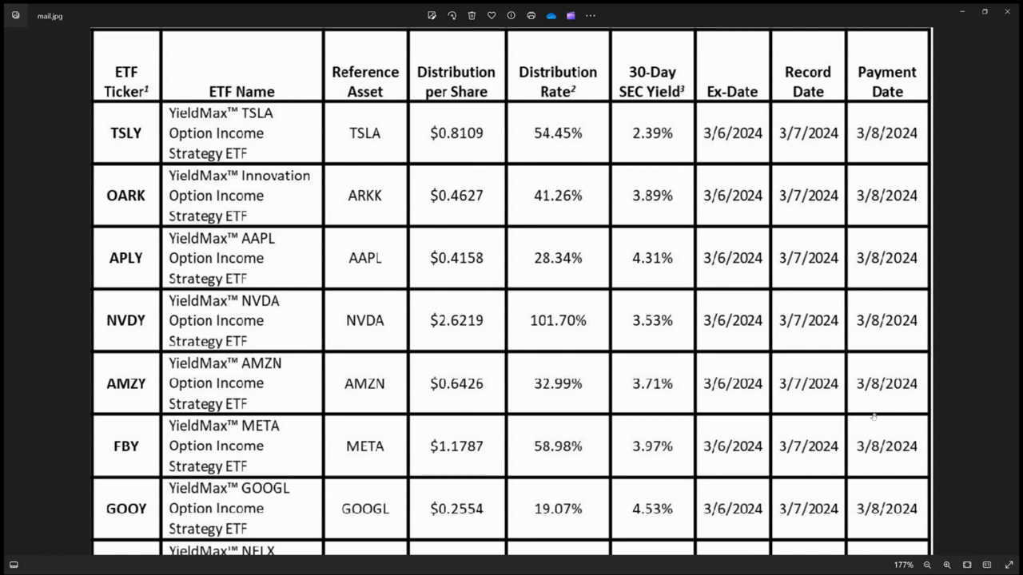
pyautogui.moveTo(844, 344)
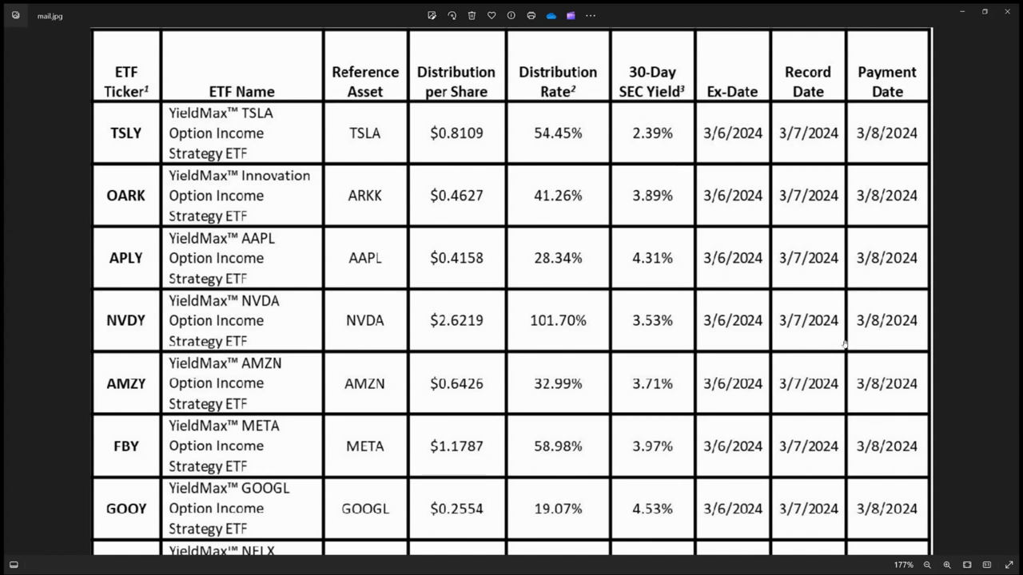
pyautogui.moveTo(582, 185)
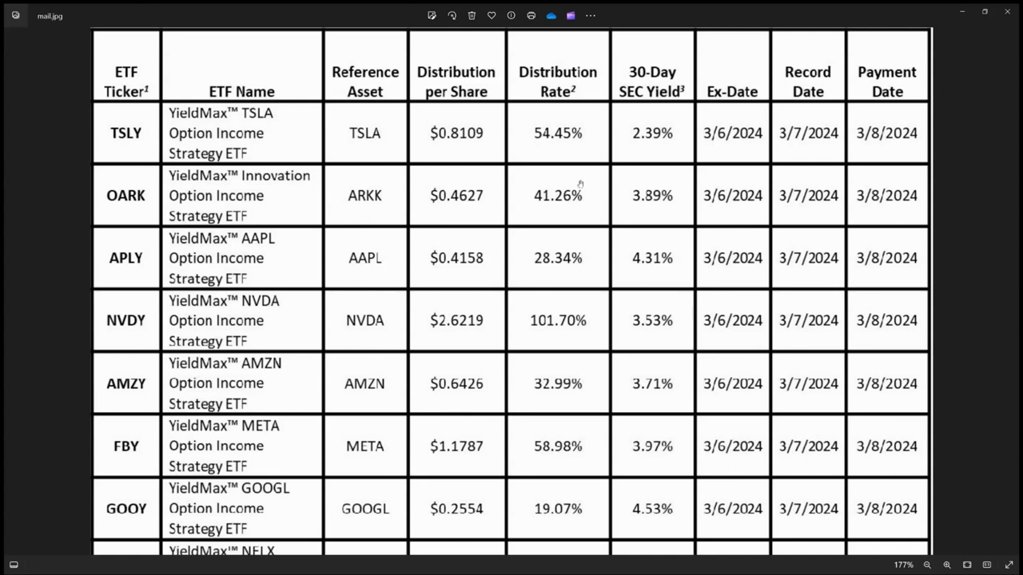
pyautogui.moveTo(764, 99)
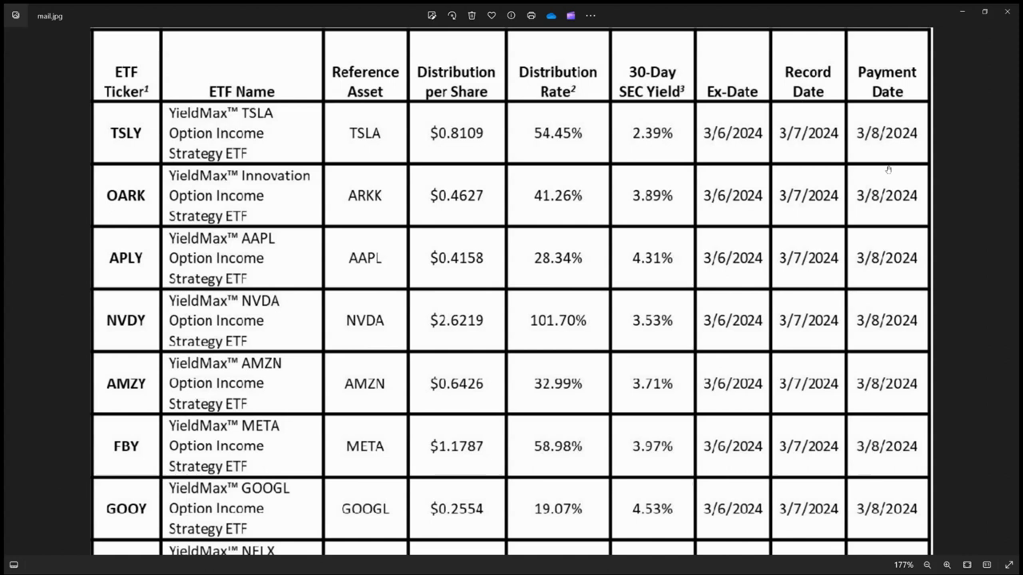
pyautogui.moveTo(269, 148)
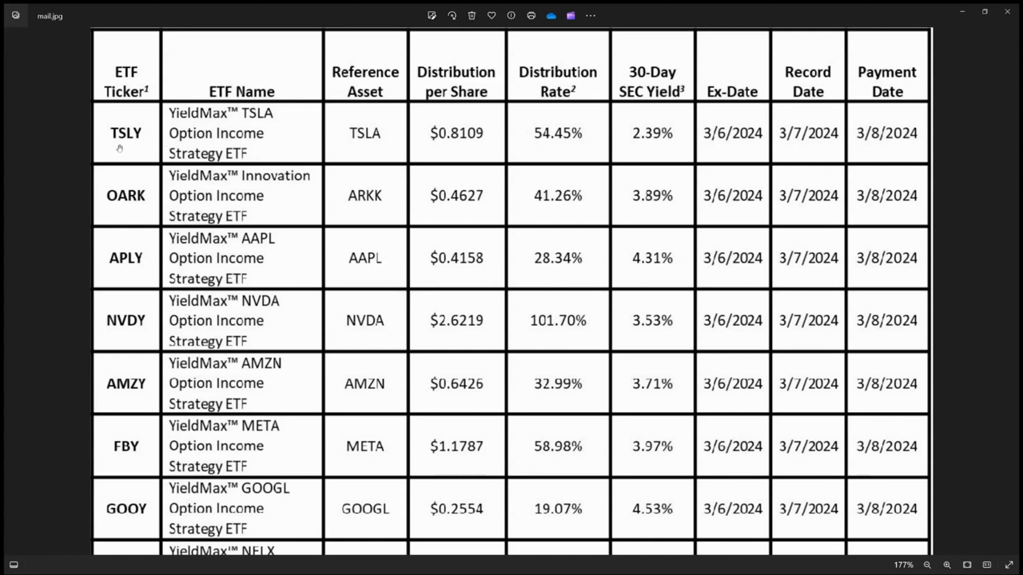
pyautogui.moveTo(470, 152)
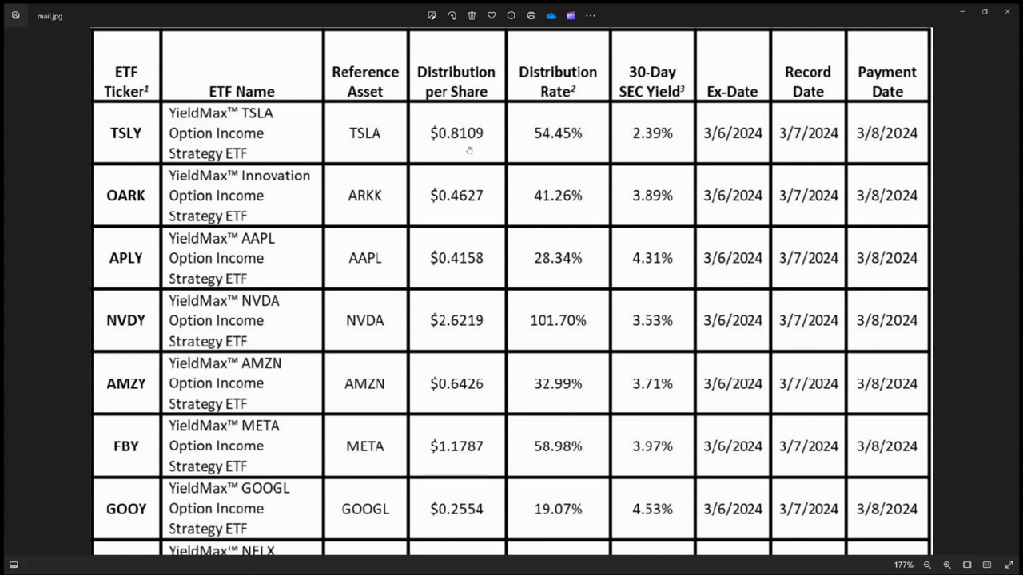
pyautogui.moveTo(105, 208)
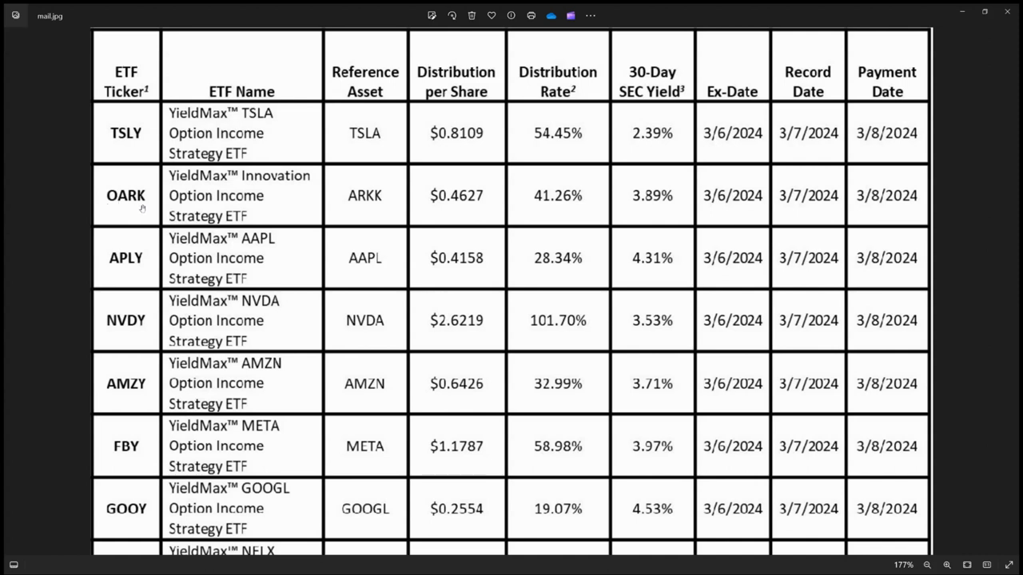
pyautogui.moveTo(461, 214)
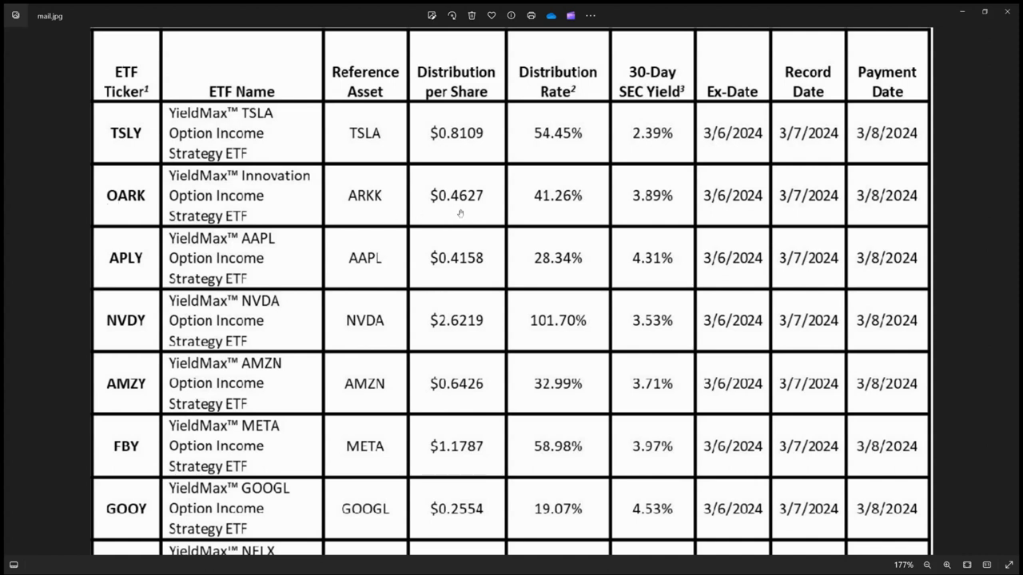
pyautogui.moveTo(470, 209)
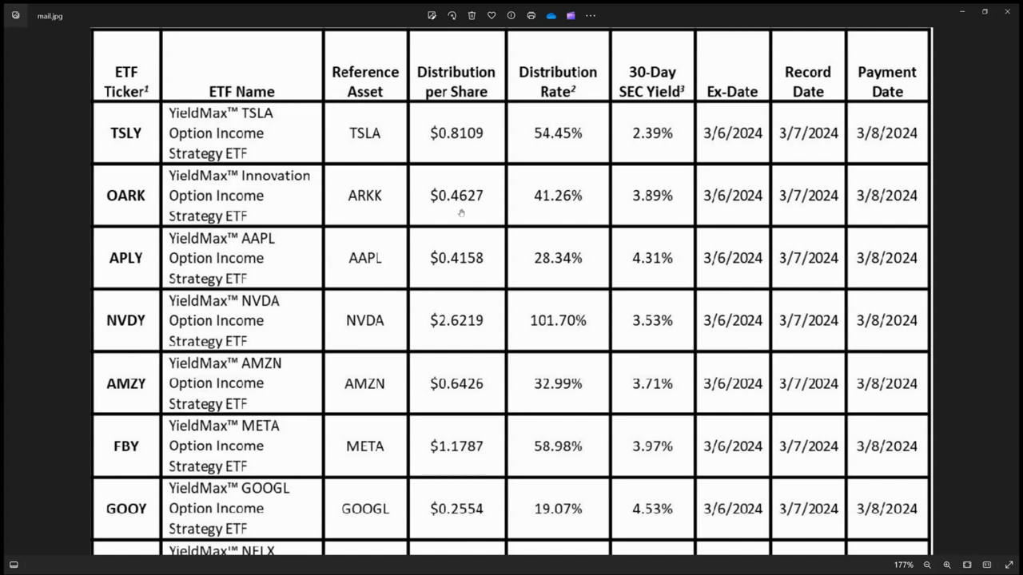
pyautogui.moveTo(107, 266)
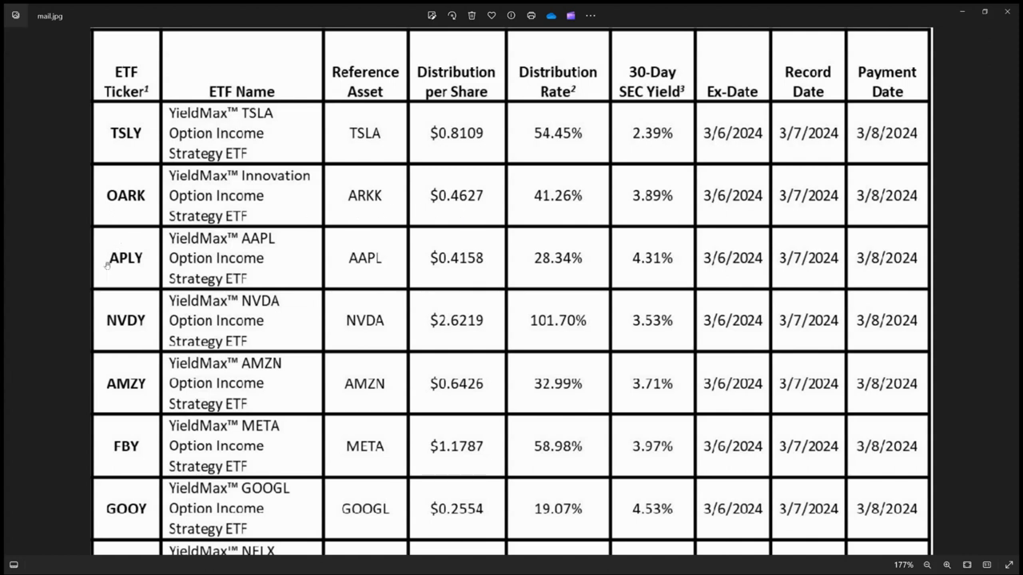
pyautogui.moveTo(148, 257)
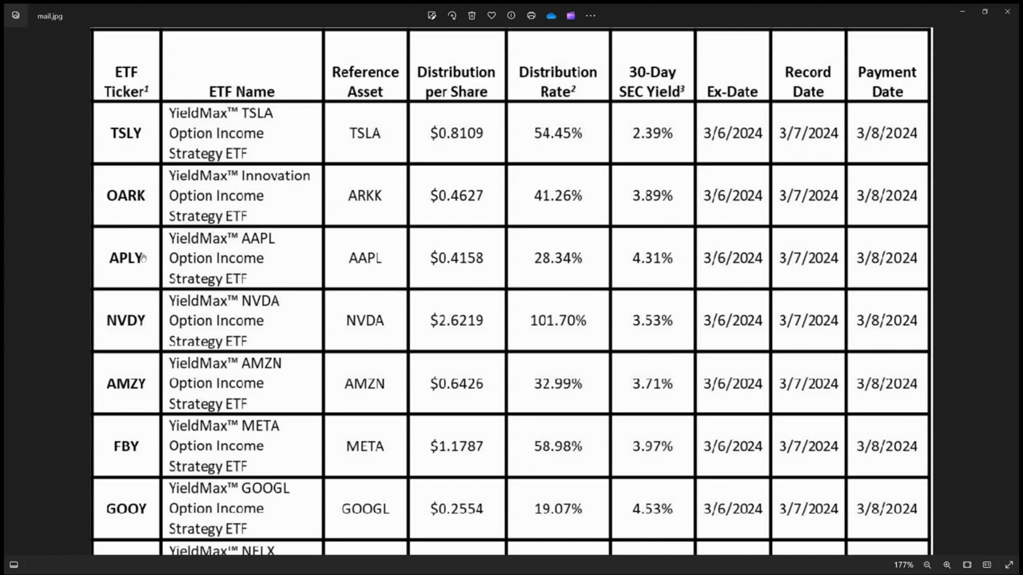
pyautogui.moveTo(147, 262)
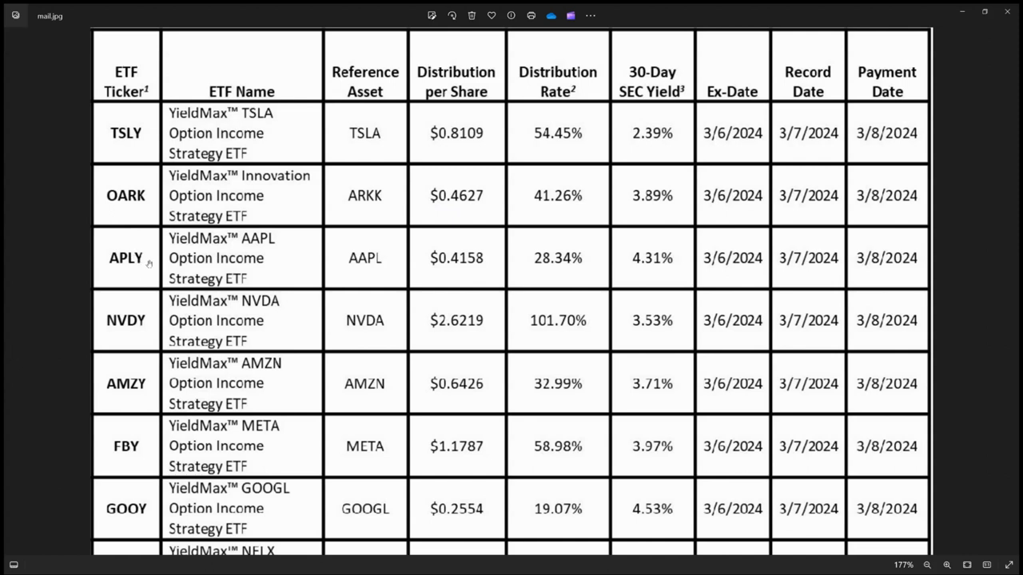
pyautogui.moveTo(469, 272)
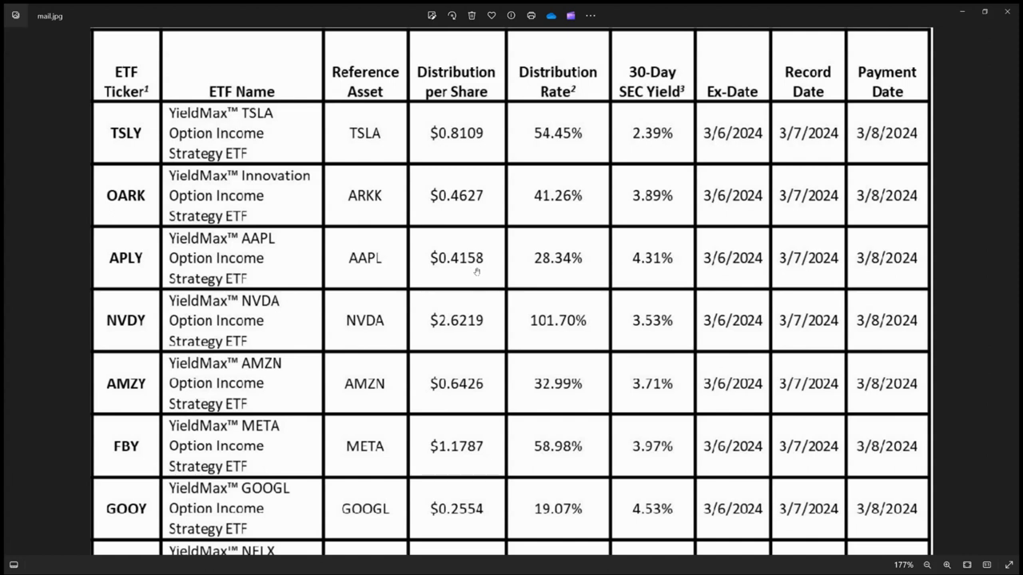
pyautogui.moveTo(551, 272)
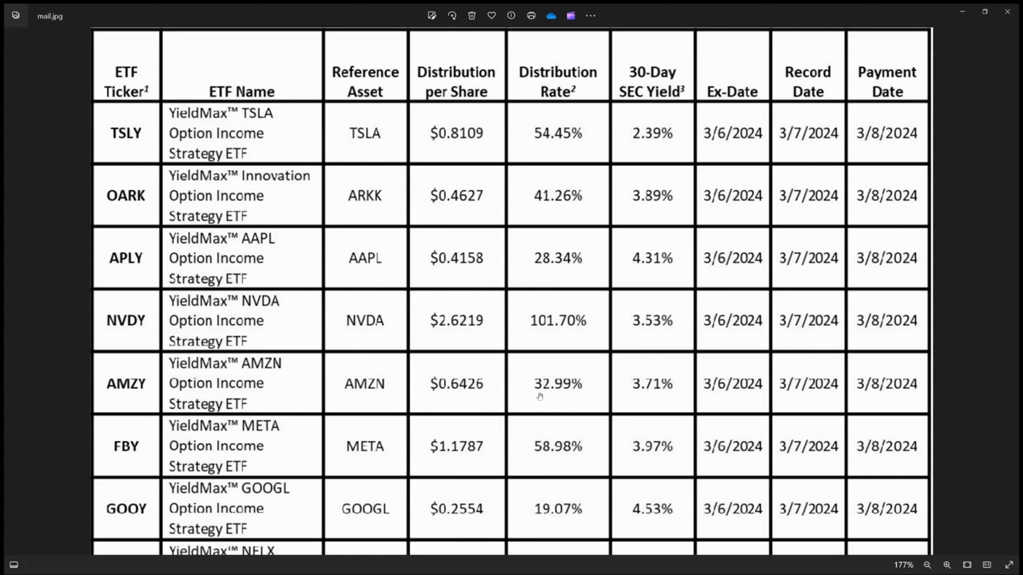
pyautogui.moveTo(561, 390)
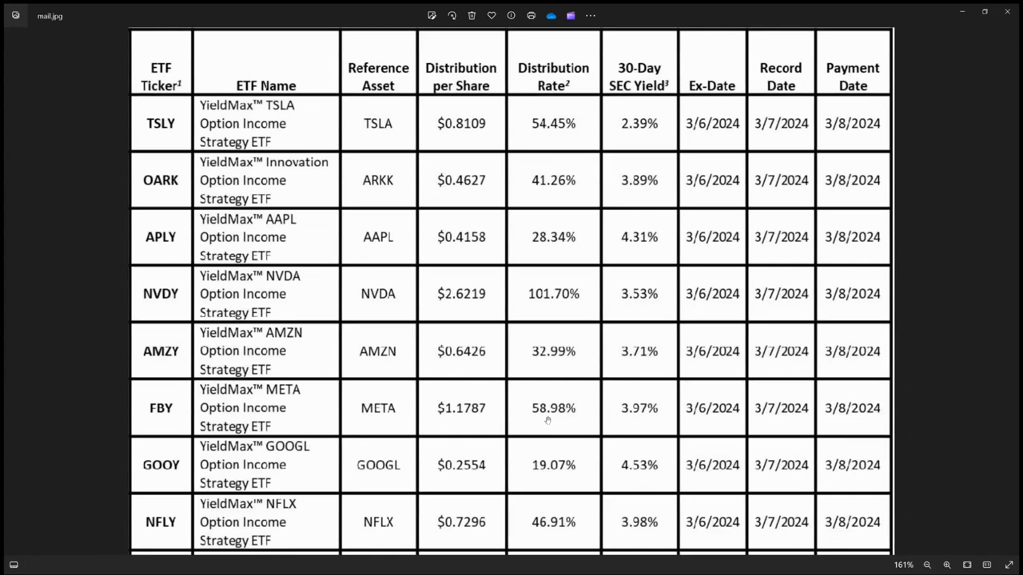
pyautogui.moveTo(285, 432)
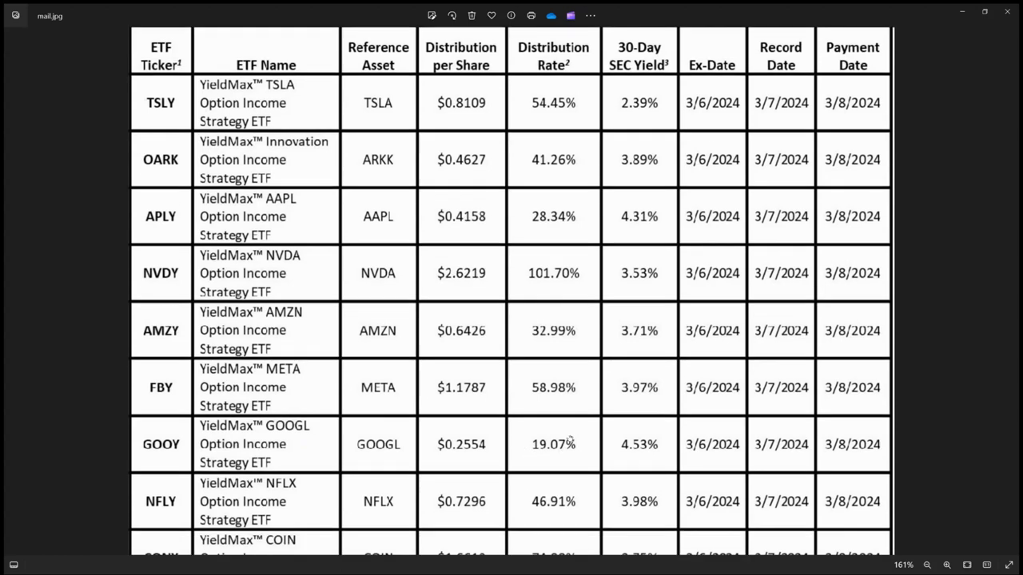
pyautogui.scroll(-3)
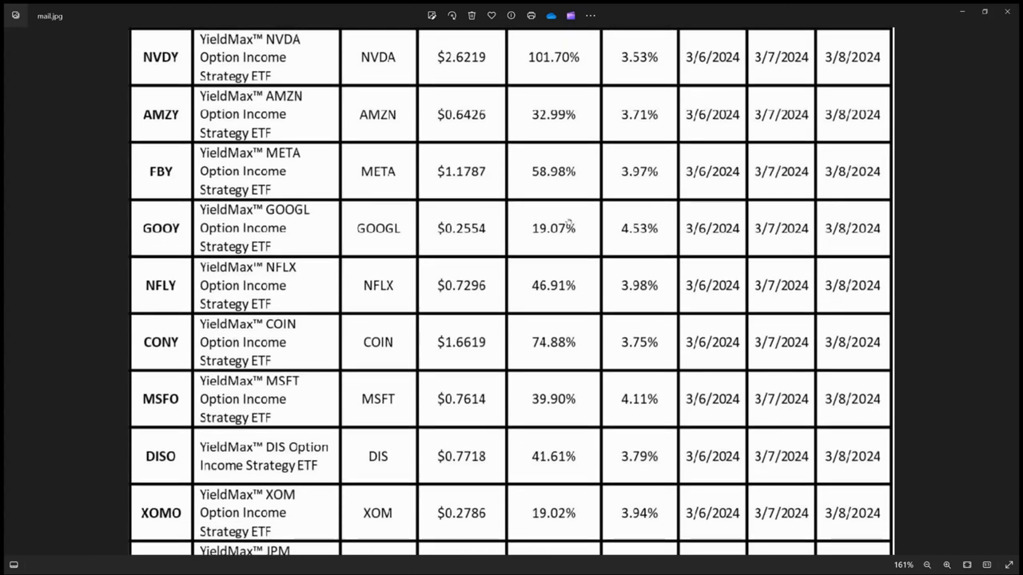
pyautogui.scroll(-3)
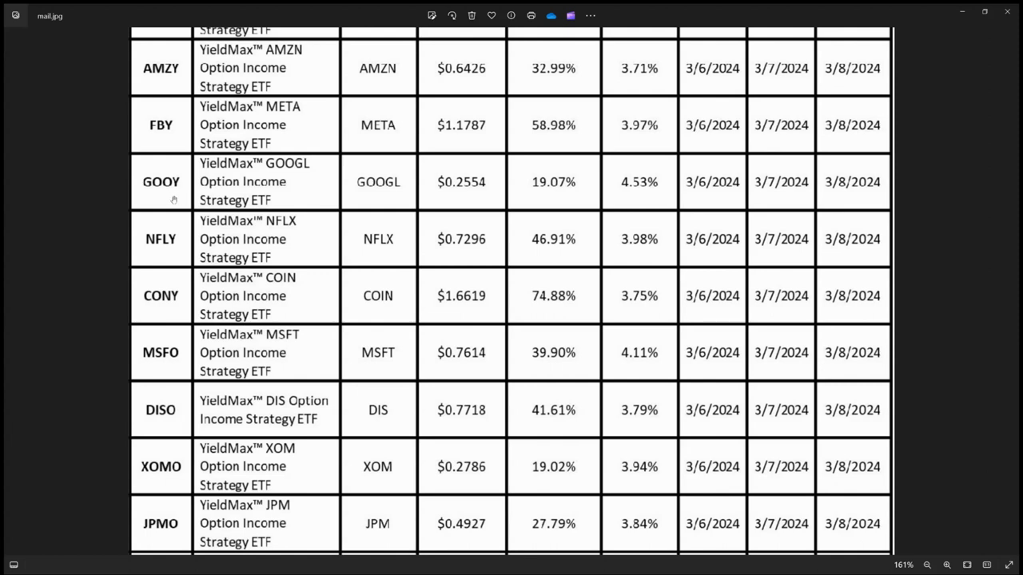
pyautogui.moveTo(536, 178)
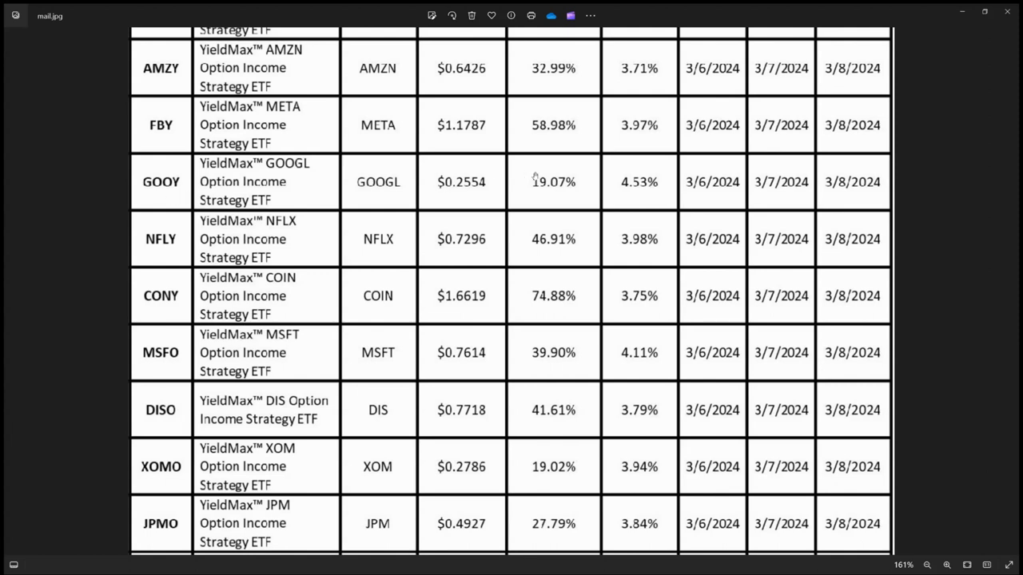
pyautogui.moveTo(496, 195)
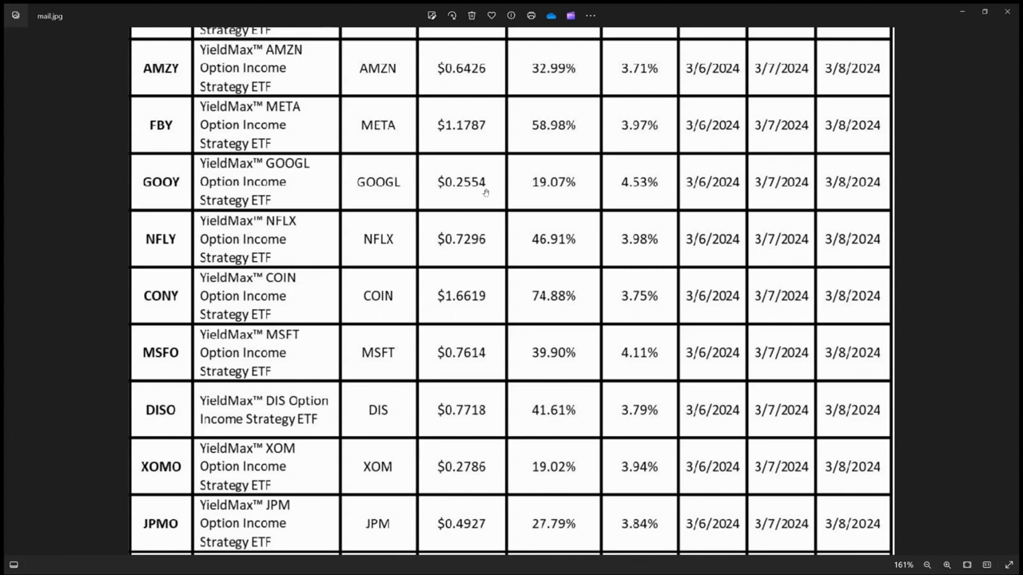
pyautogui.moveTo(178, 190)
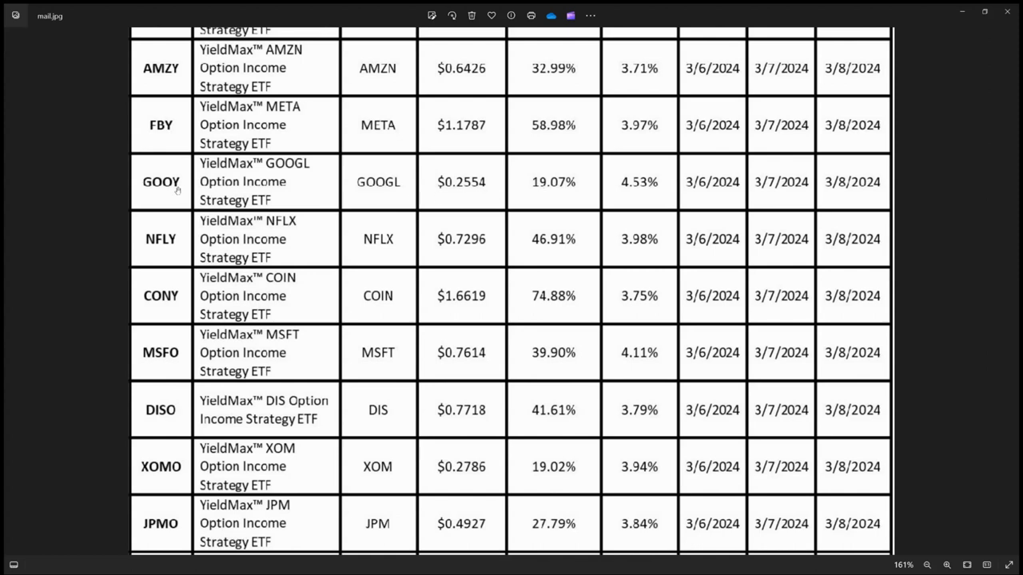
pyautogui.moveTo(460, 192)
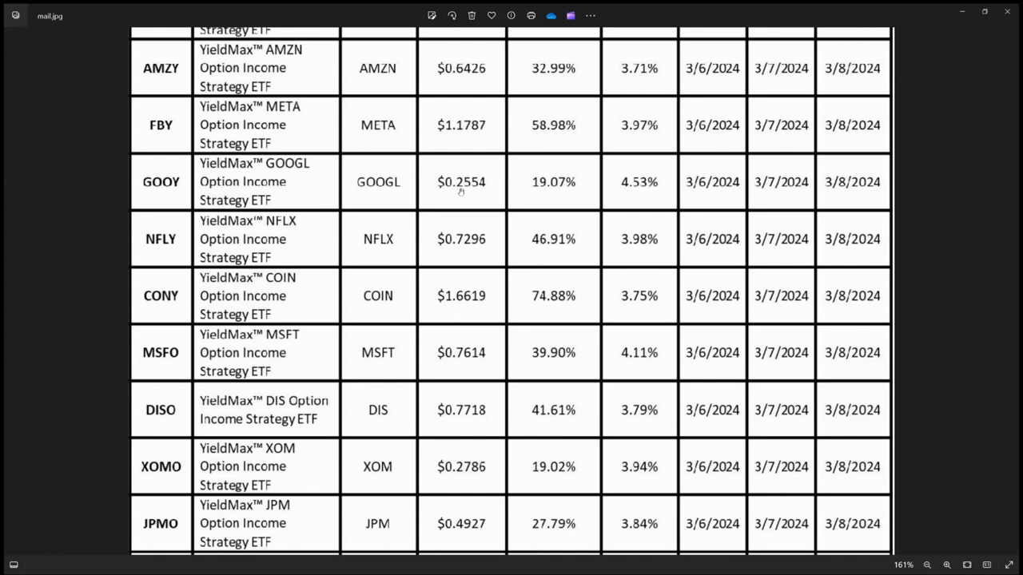
pyautogui.moveTo(471, 198)
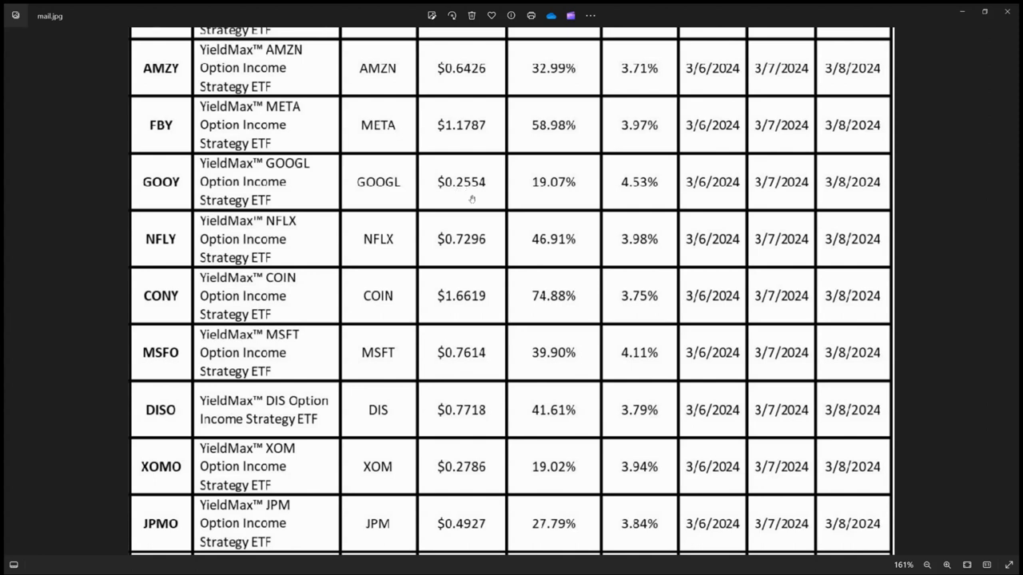
pyautogui.moveTo(172, 198)
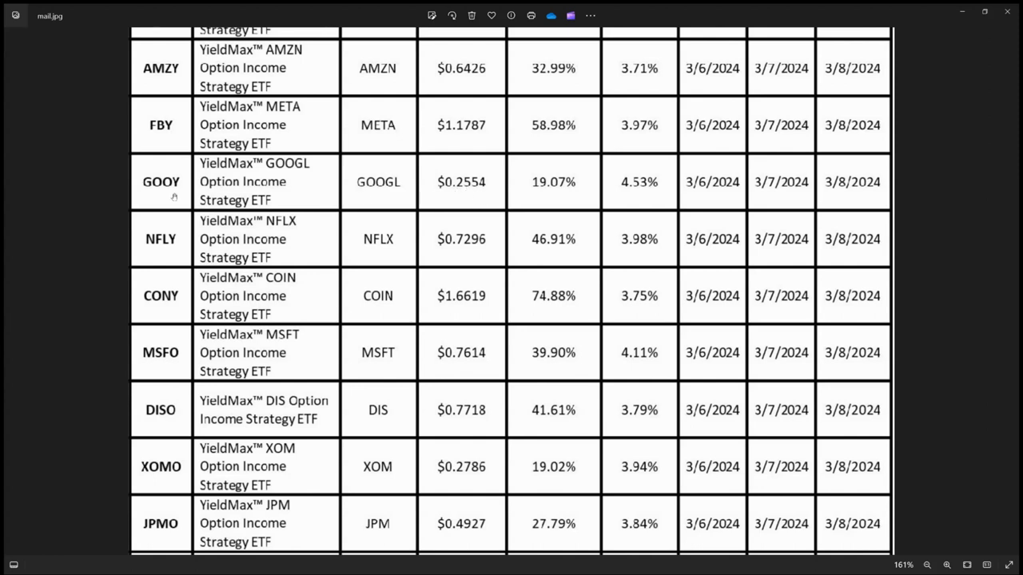
pyautogui.moveTo(147, 254)
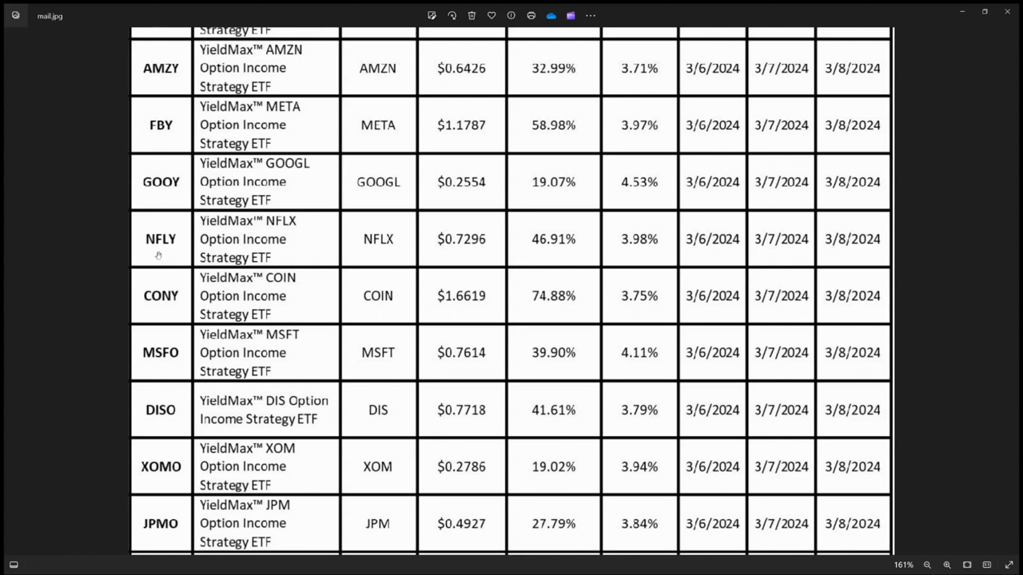
pyautogui.moveTo(470, 251)
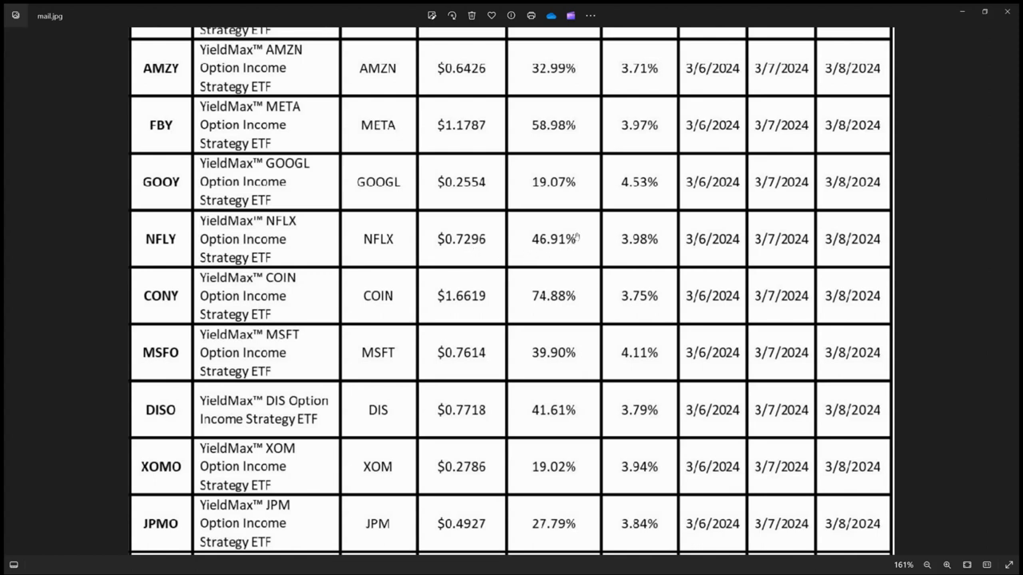
pyautogui.moveTo(278, 288)
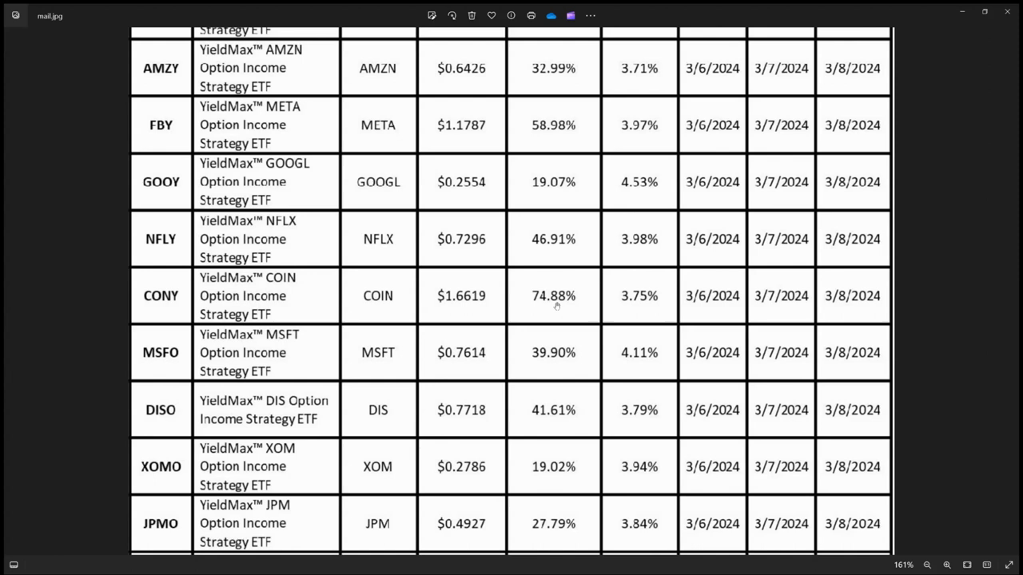
pyautogui.moveTo(182, 307)
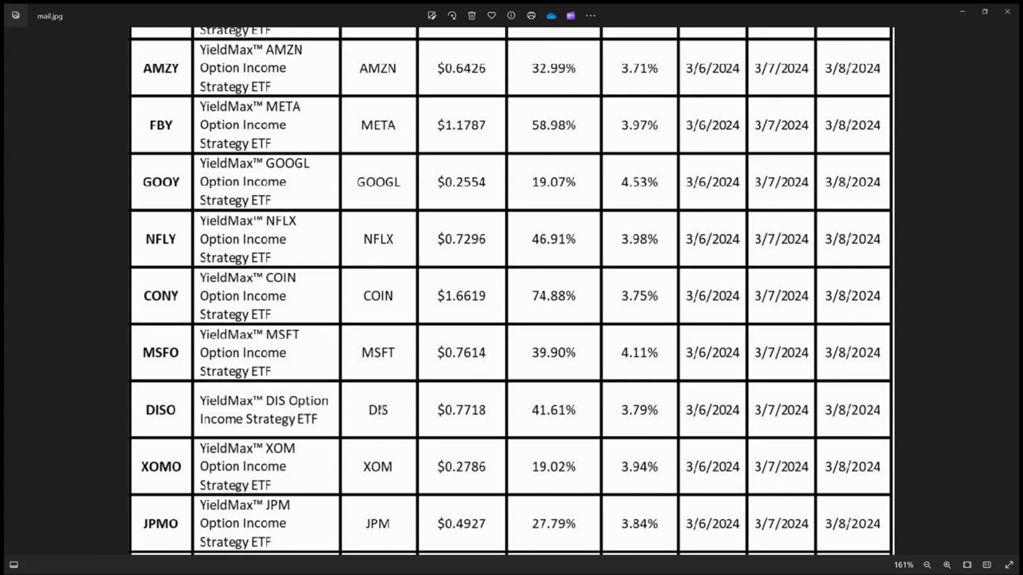
pyautogui.scroll(-3)
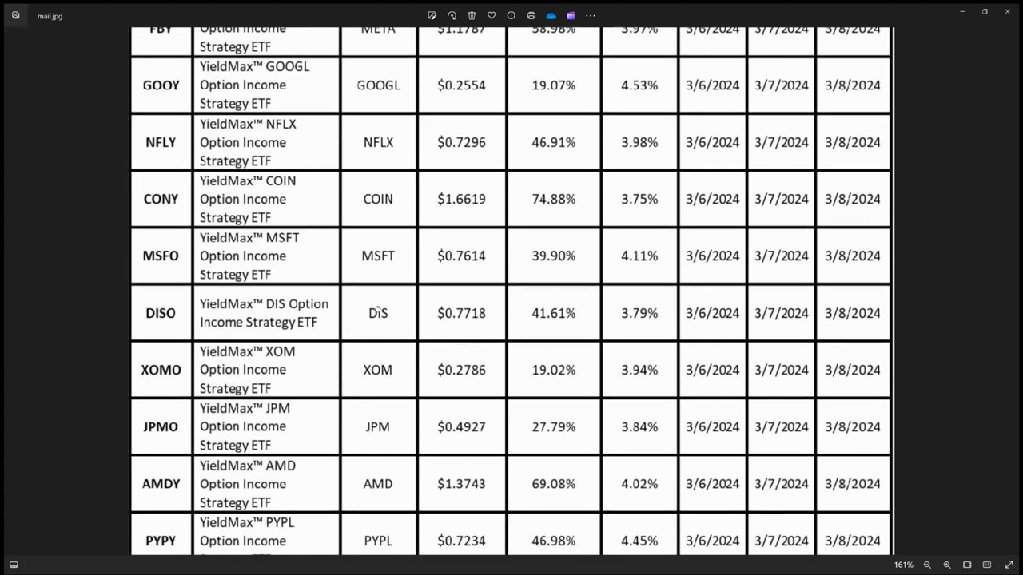
pyautogui.scroll(-3)
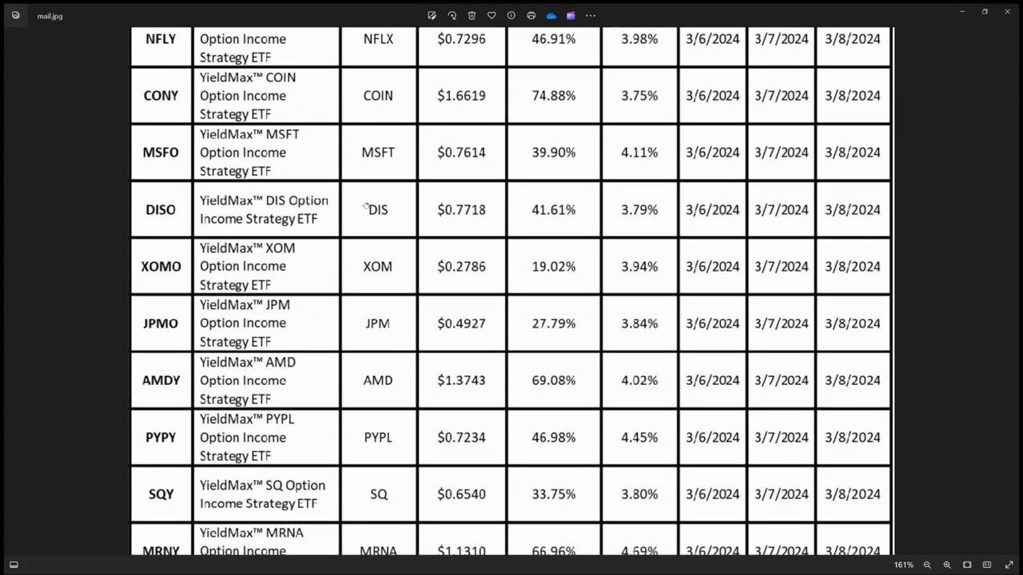
pyautogui.scroll(-3)
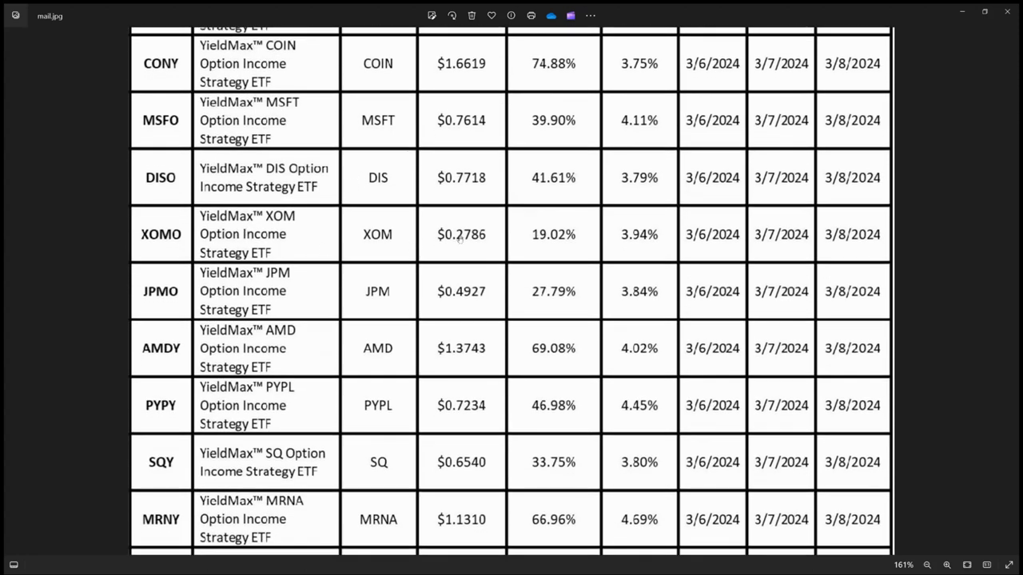
pyautogui.moveTo(534, 246)
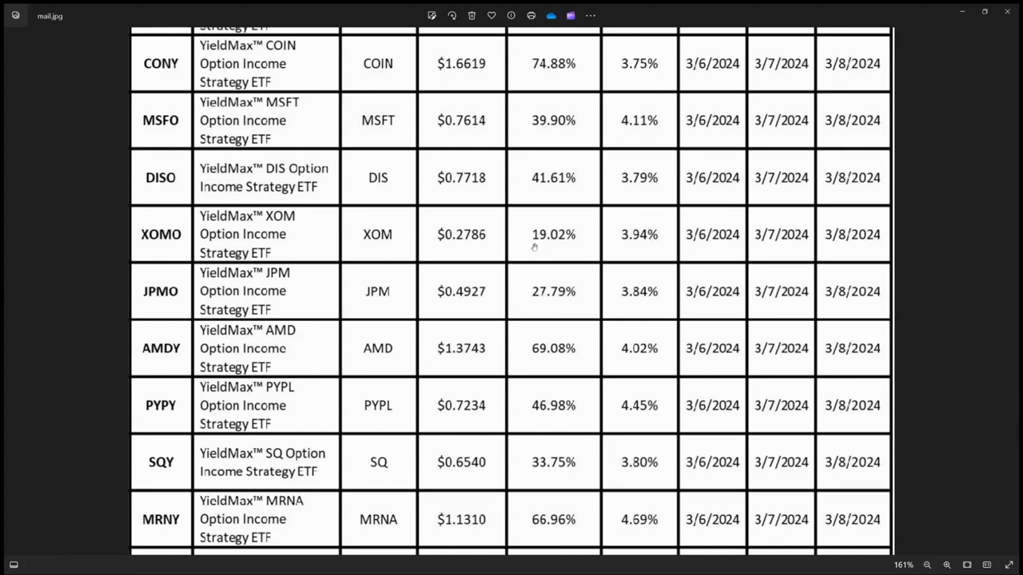
pyautogui.moveTo(549, 243)
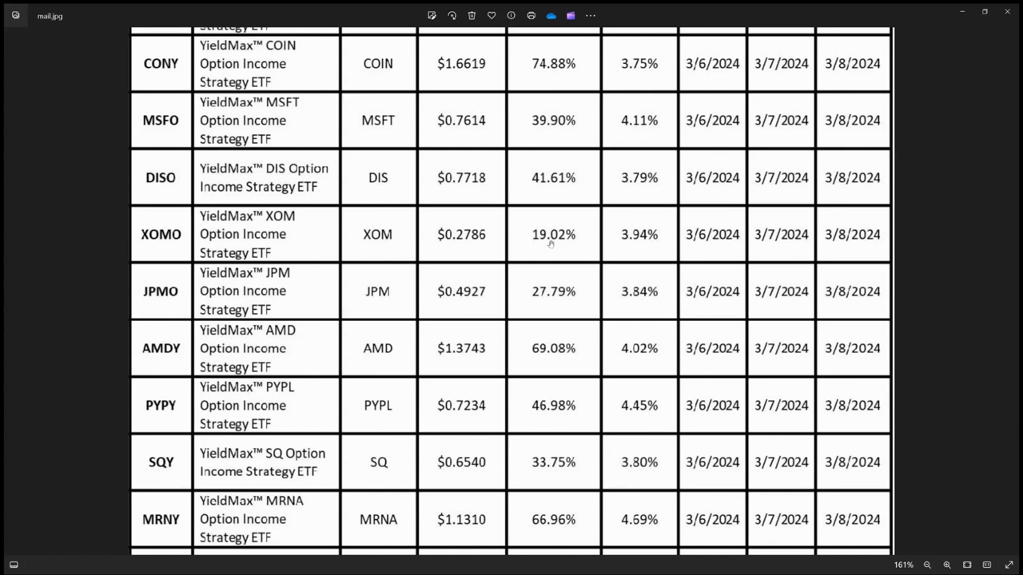
pyautogui.moveTo(455, 243)
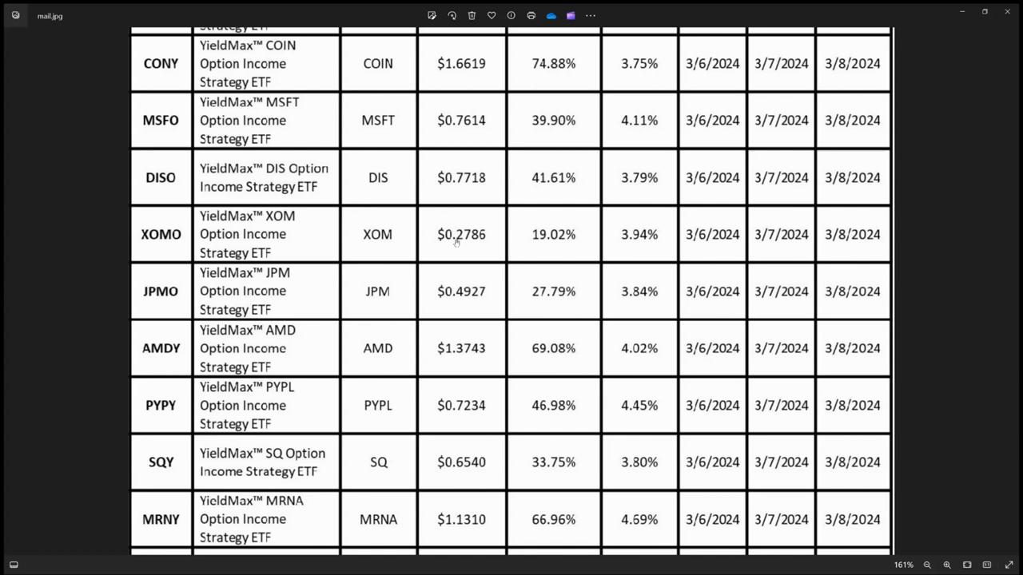
pyautogui.moveTo(278, 254)
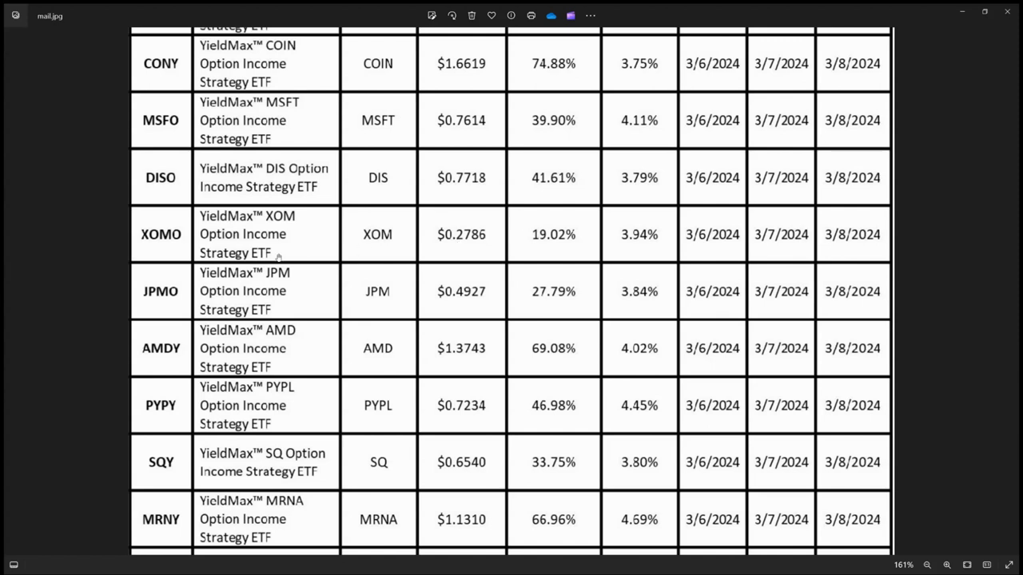
pyautogui.moveTo(179, 304)
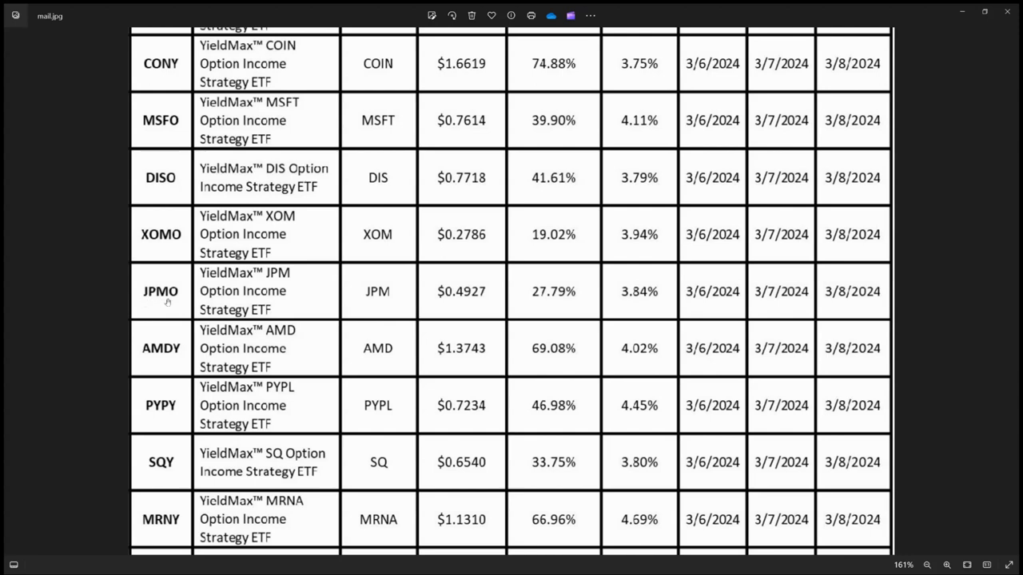
pyautogui.moveTo(403, 297)
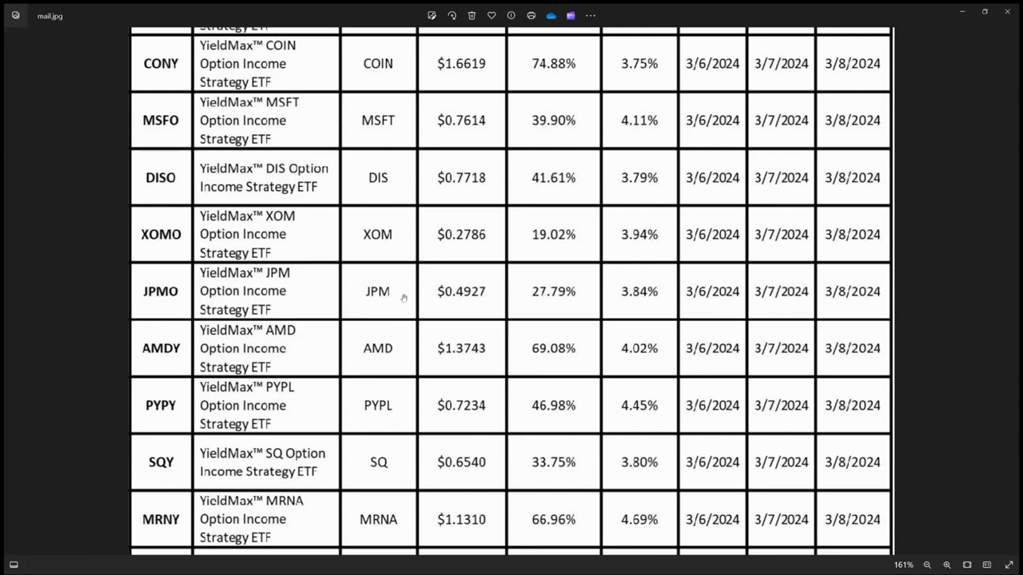
pyautogui.moveTo(470, 298)
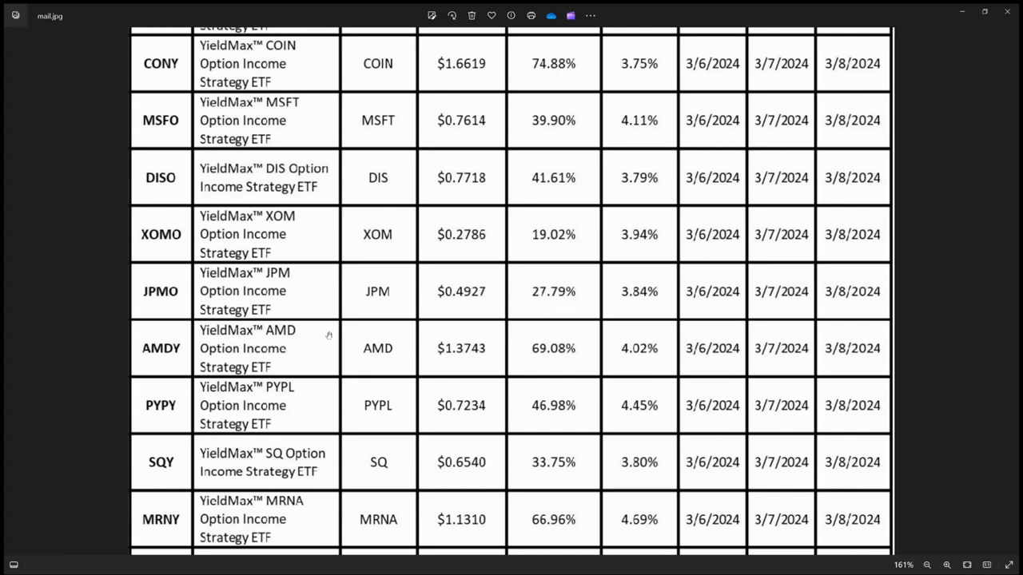
pyautogui.moveTo(313, 354)
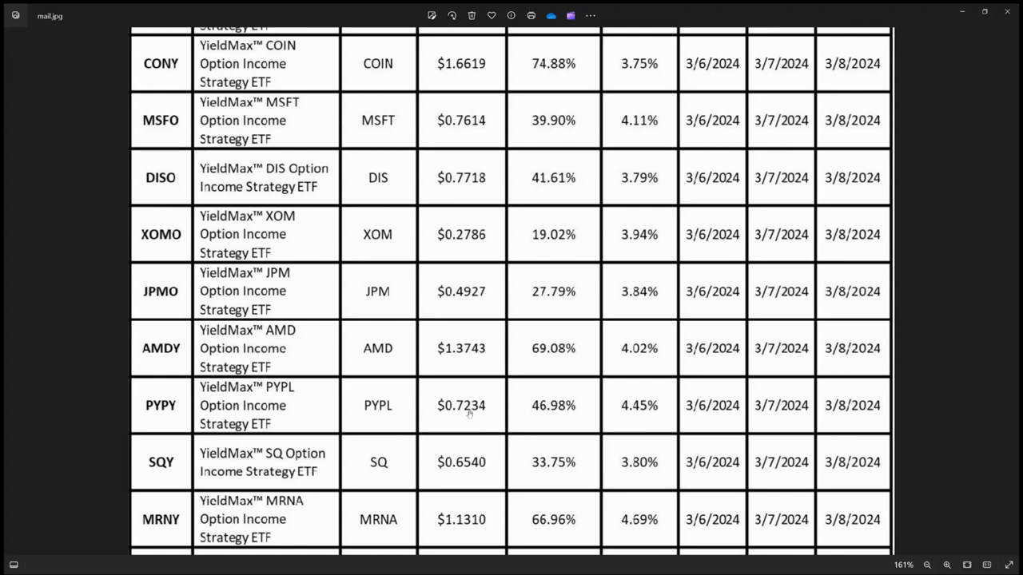
pyautogui.moveTo(384, 409)
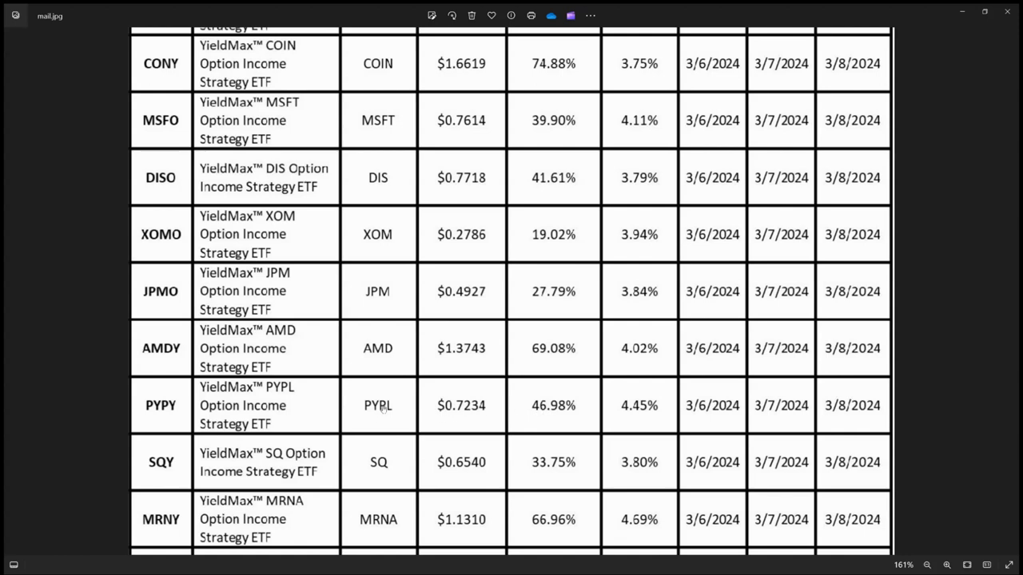
pyautogui.scroll(-3)
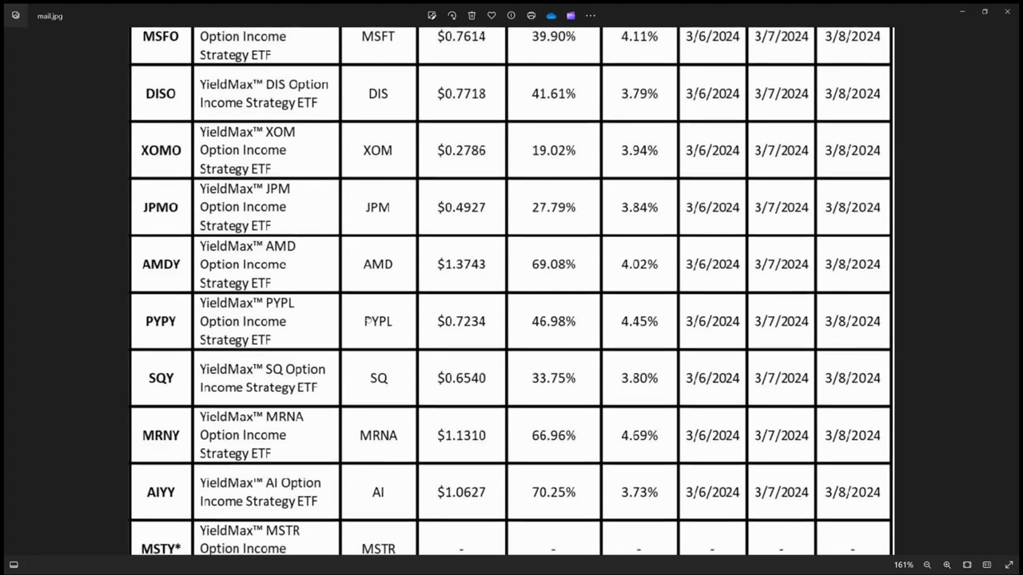
pyautogui.scroll(-3)
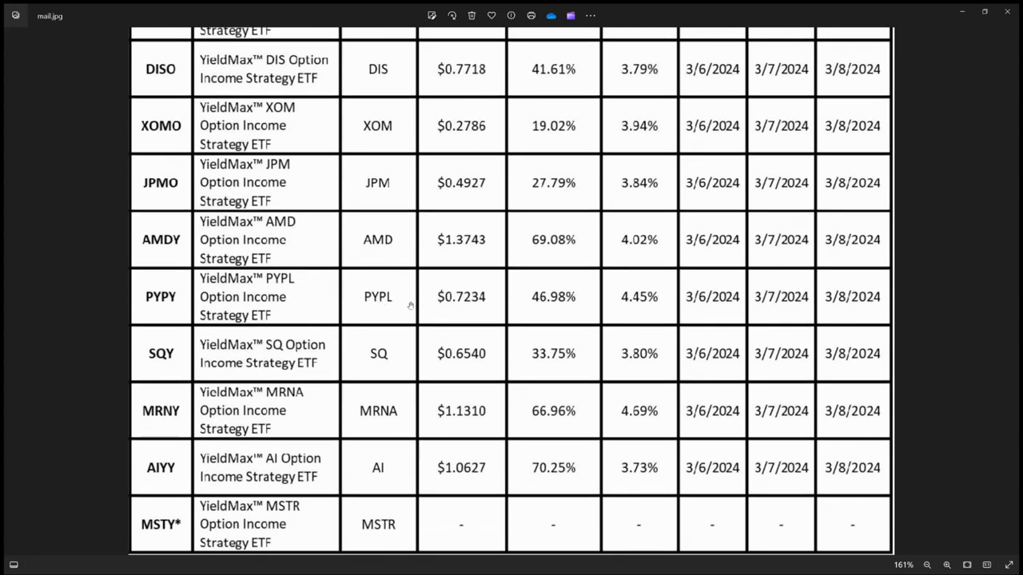
pyautogui.moveTo(419, 303)
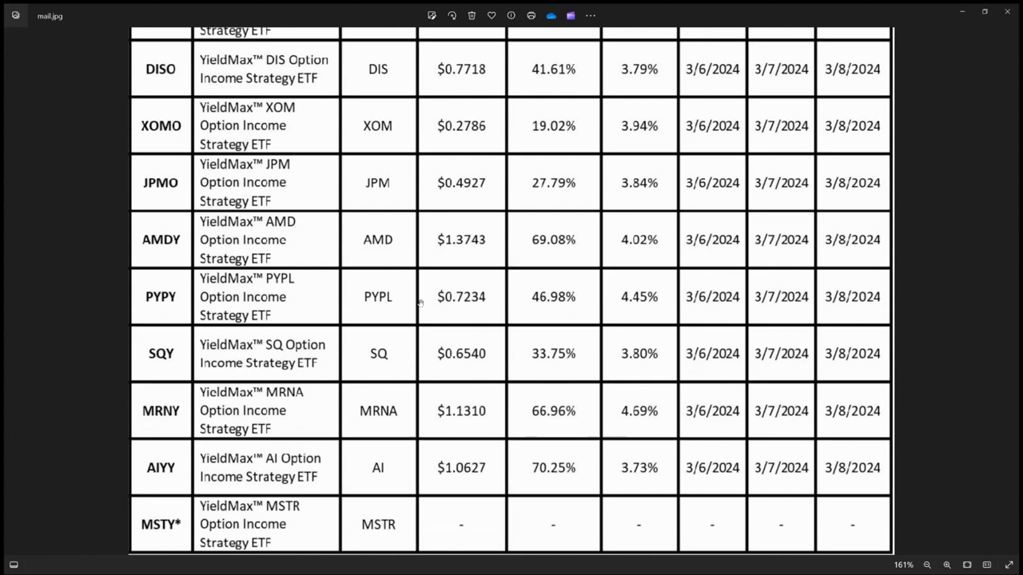
pyautogui.moveTo(393, 325)
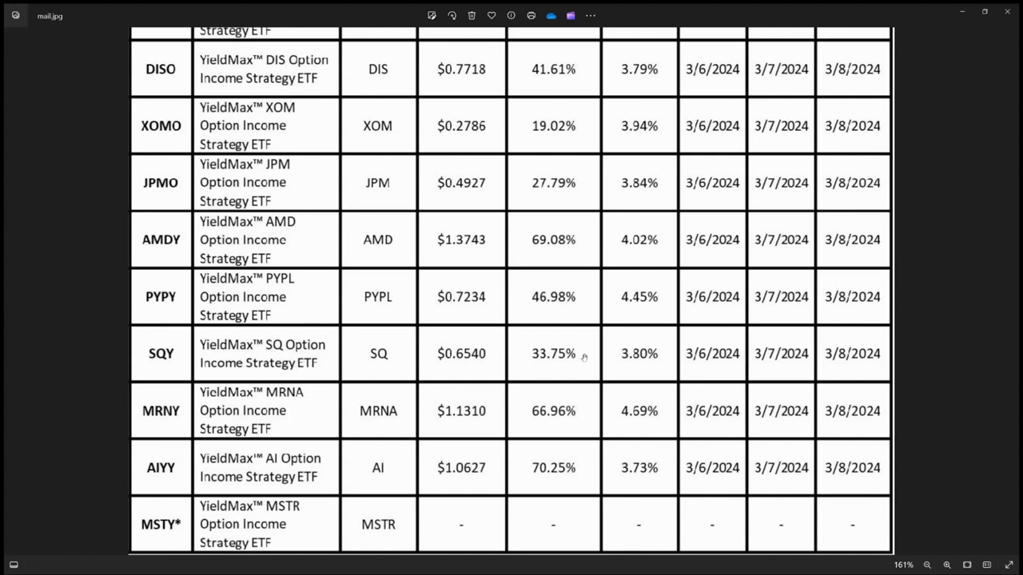
pyautogui.moveTo(155, 416)
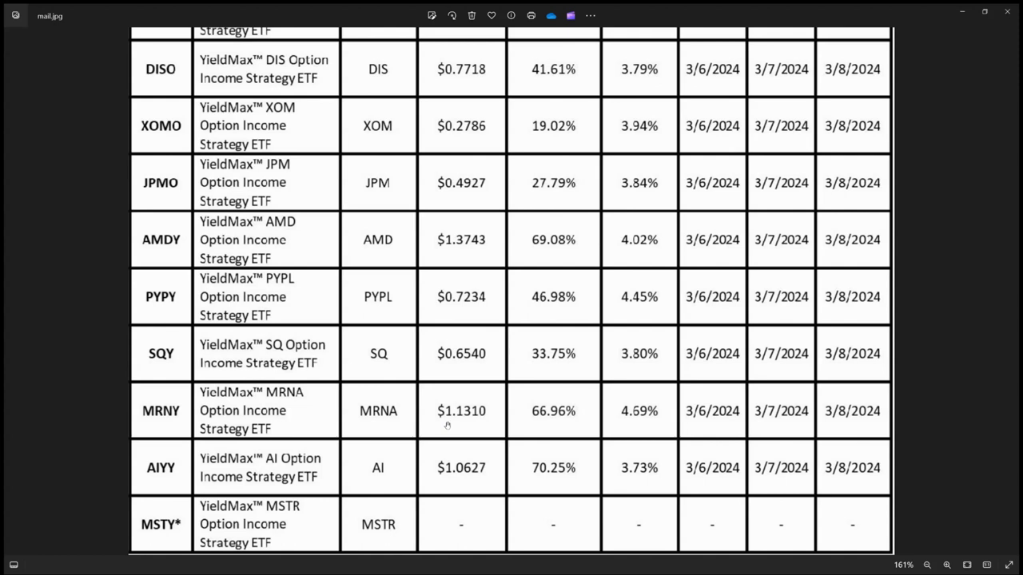
pyautogui.scroll(-3)
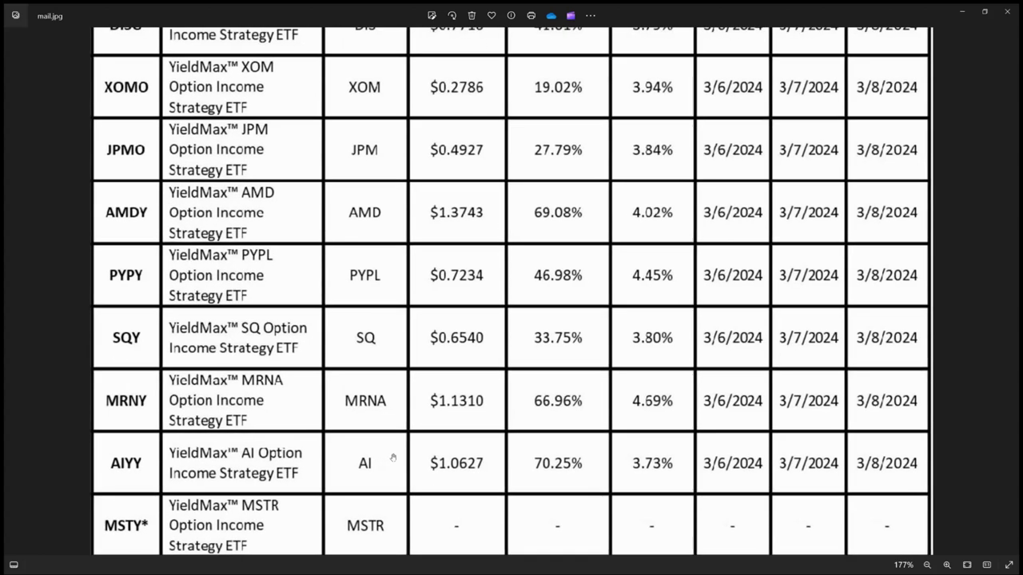
pyautogui.scroll(-3)
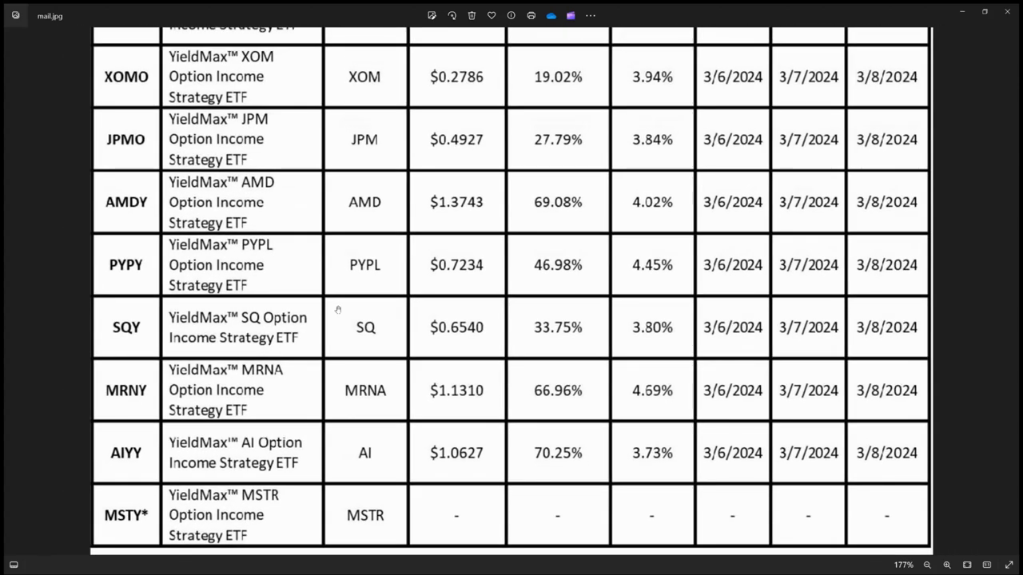
pyautogui.scroll(3)
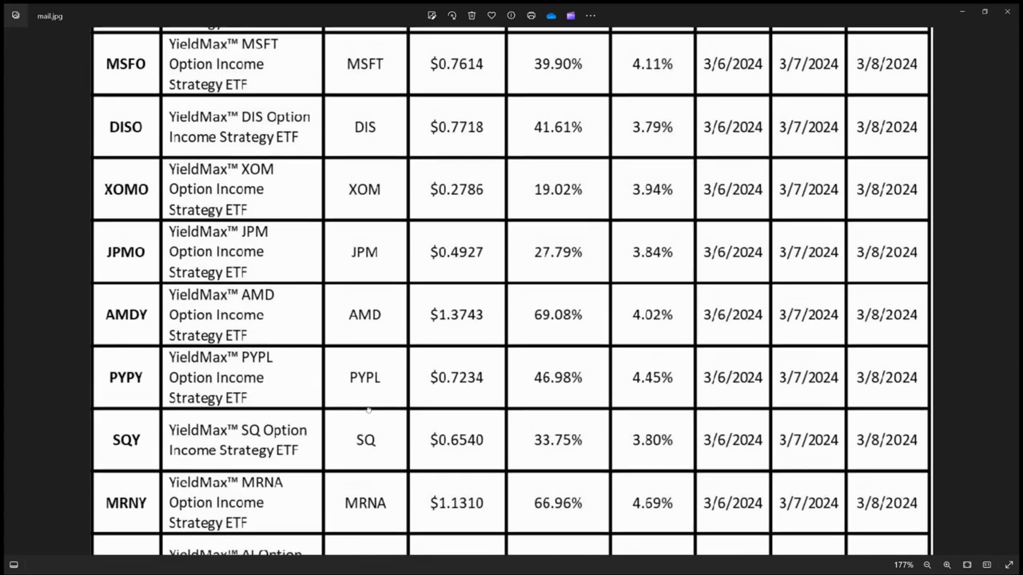
pyautogui.scroll(3)
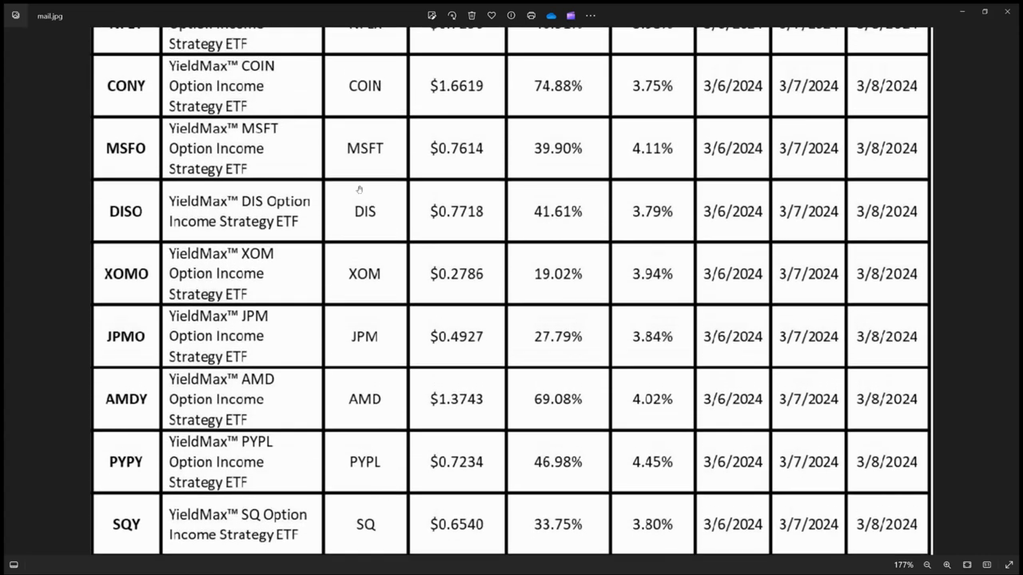
pyautogui.scroll(3)
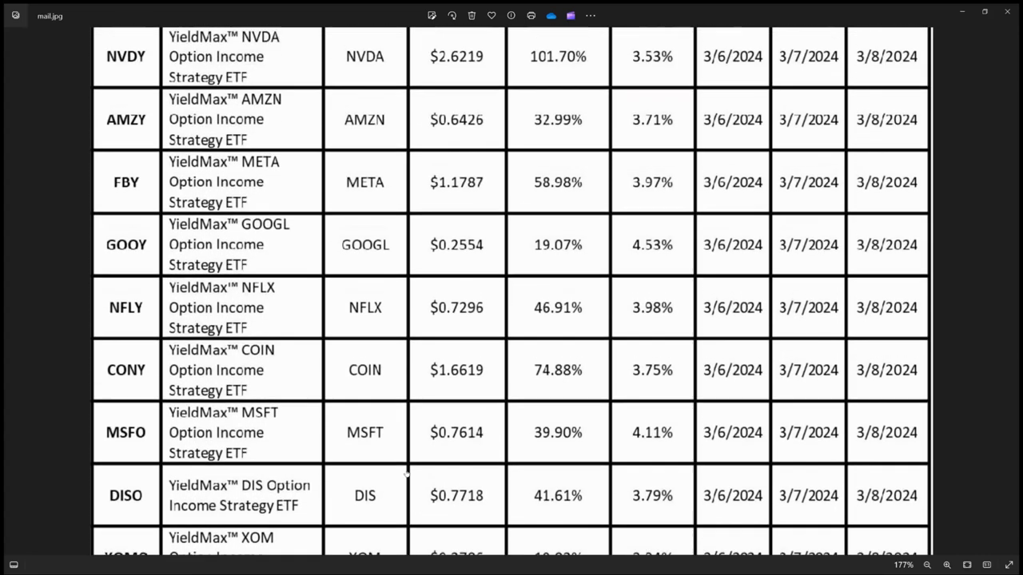
pyautogui.scroll(3)
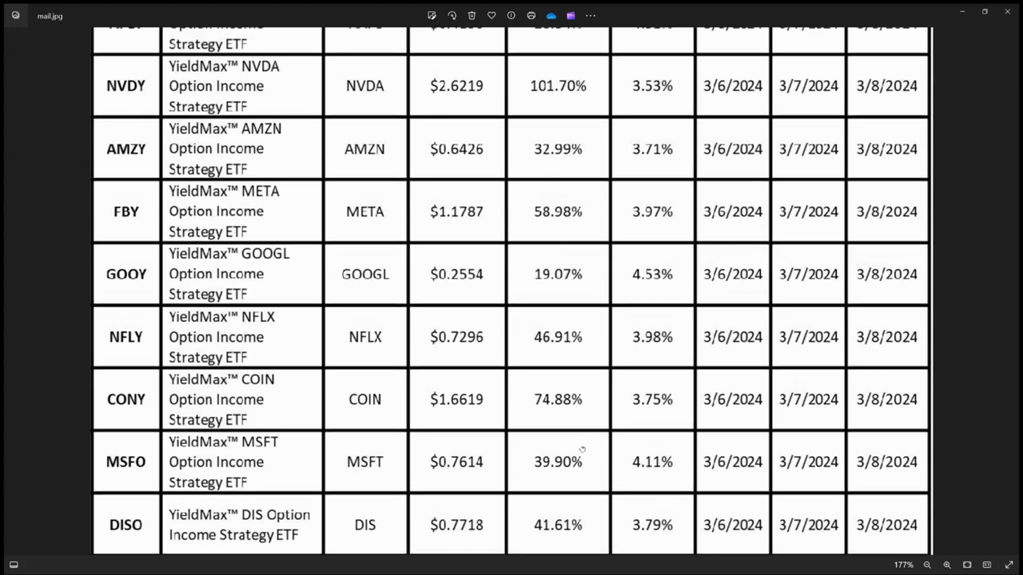
pyautogui.scroll(3)
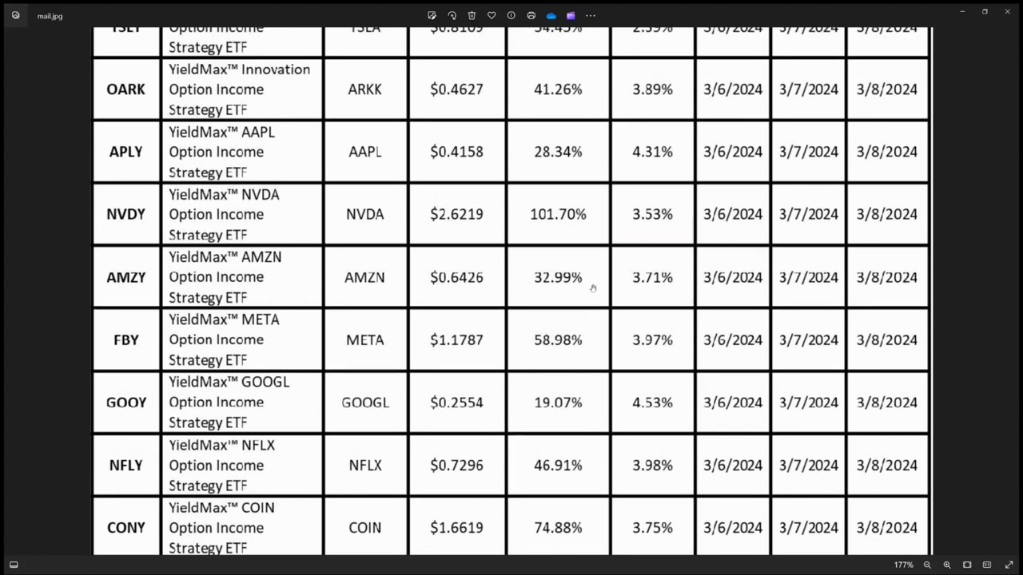
pyautogui.scroll(3)
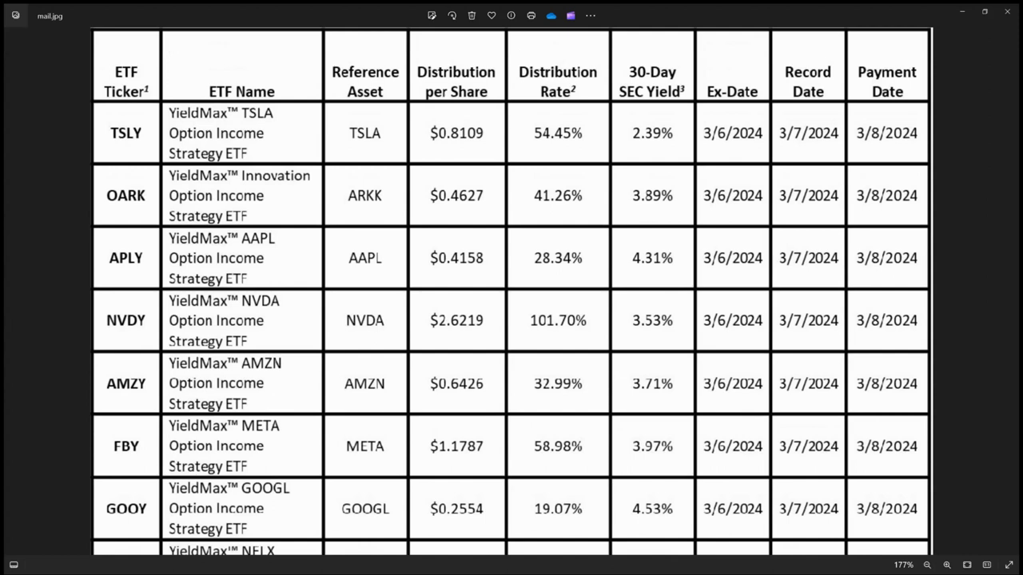